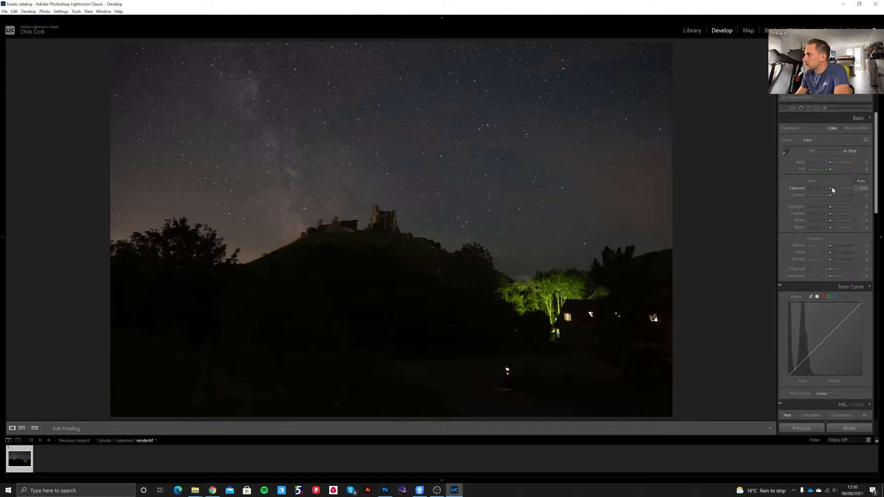
# In the Basic panel, raise Exposure, Clarity, Whites and Contrast, and shift Temp toward blue
pyautogui.moveTo(829, 188); pyautogui.dragTo(835, 188)
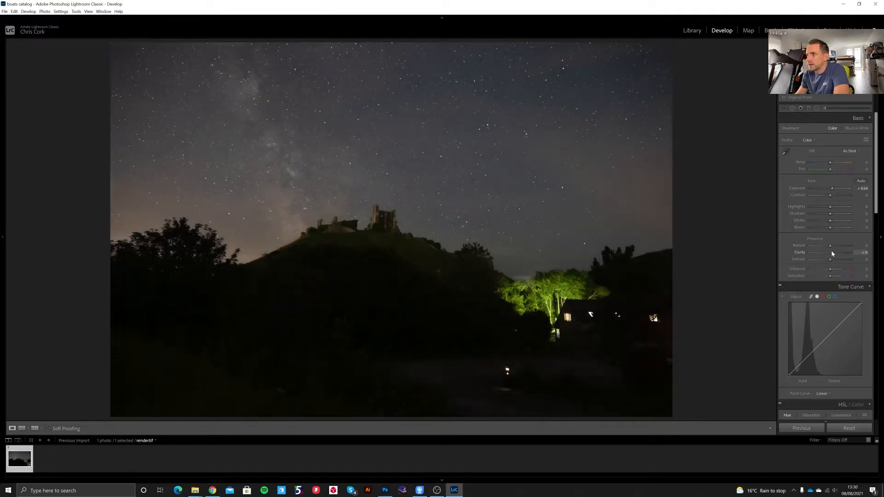
pyautogui.moveTo(831, 252); pyautogui.dragTo(840, 253)
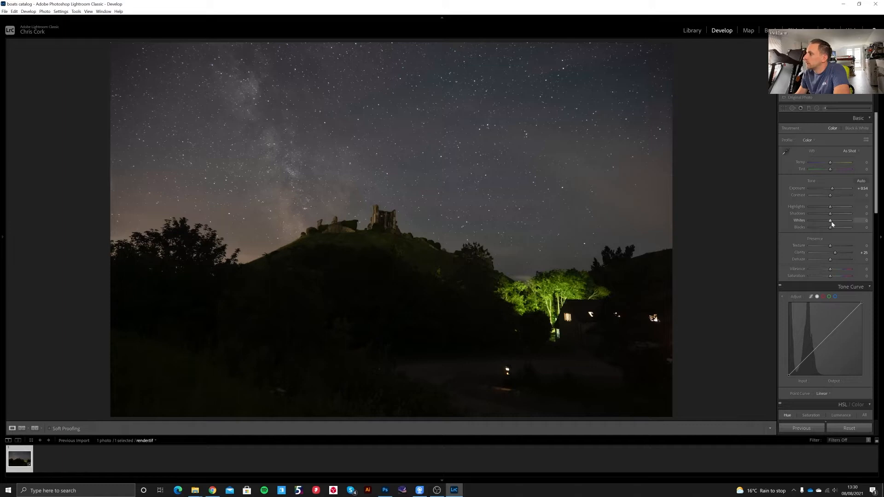
pyautogui.moveTo(840, 220); pyautogui.dragTo(831, 220)
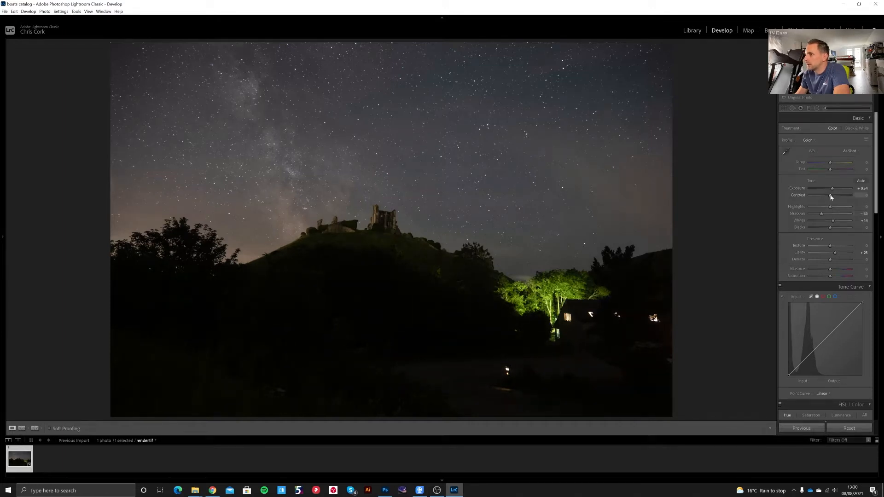
pyautogui.moveTo(830, 196); pyautogui.dragTo(830, 196)
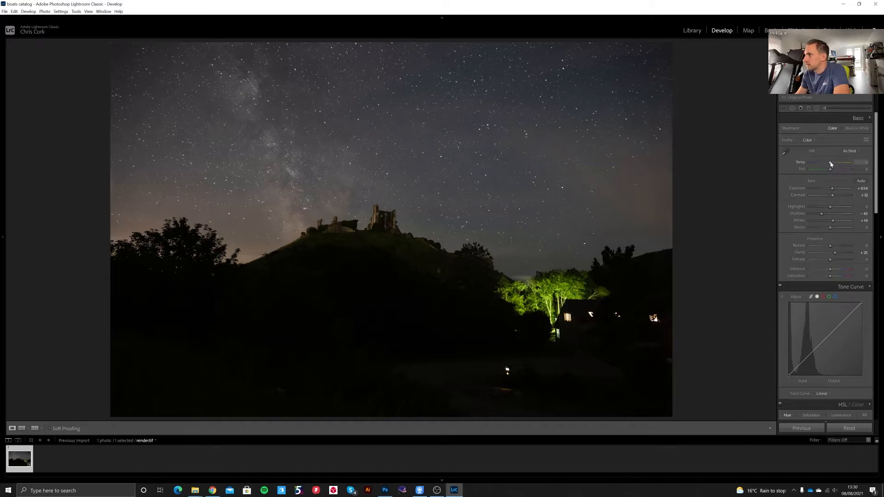
pyautogui.moveTo(845, 162); pyautogui.dragTo(830, 163)
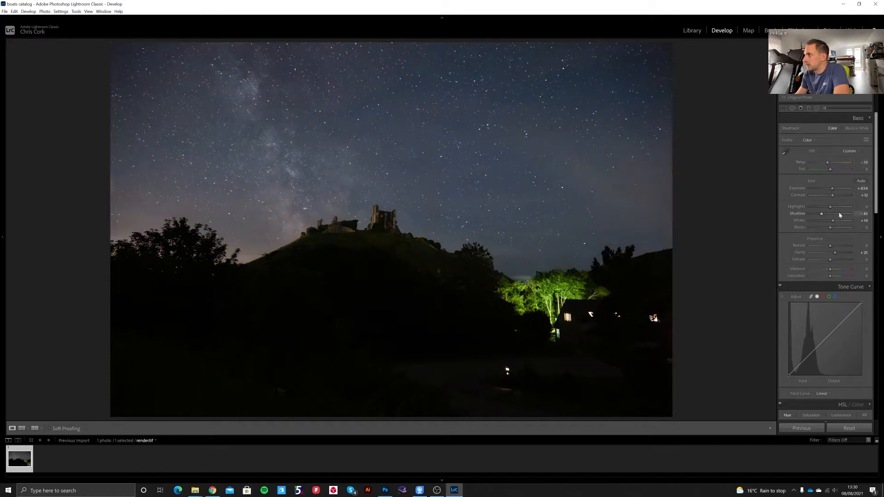
pyautogui.moveTo(831, 221); pyautogui.dragTo(837, 221)
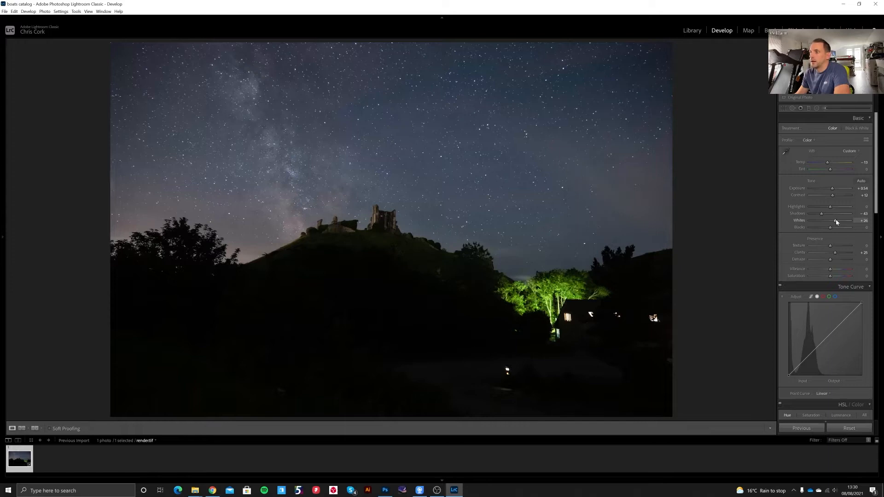
pyautogui.moveTo(382, 201)
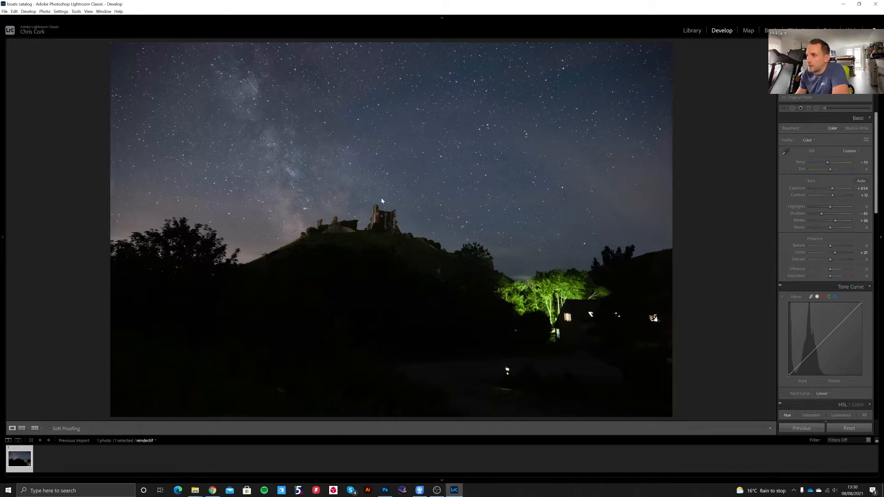
# Send the castle photo to Adobe Photoshop 2021 via the Edit In menu
pyautogui.rightClick(382, 201)
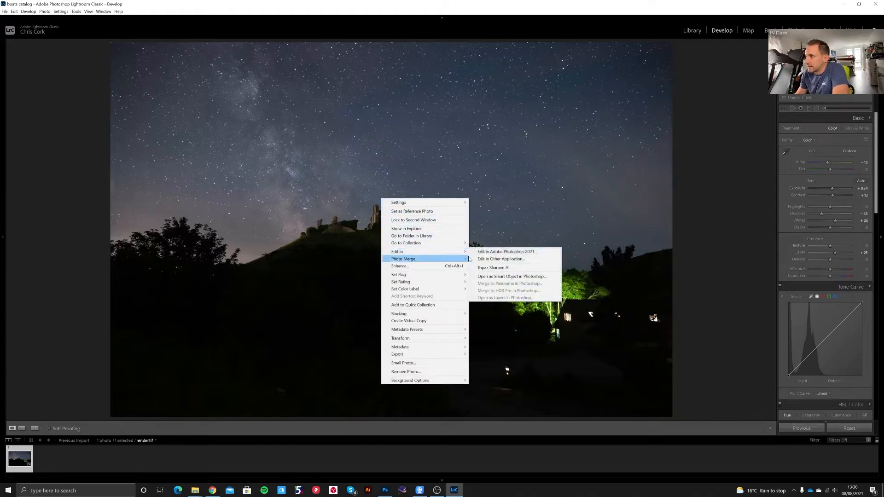
pyautogui.click(506, 251)
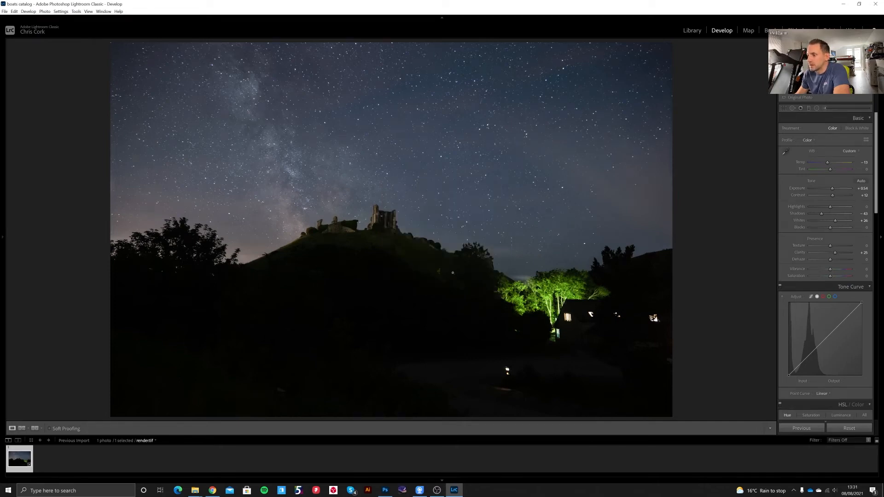
pyautogui.click(385, 490)
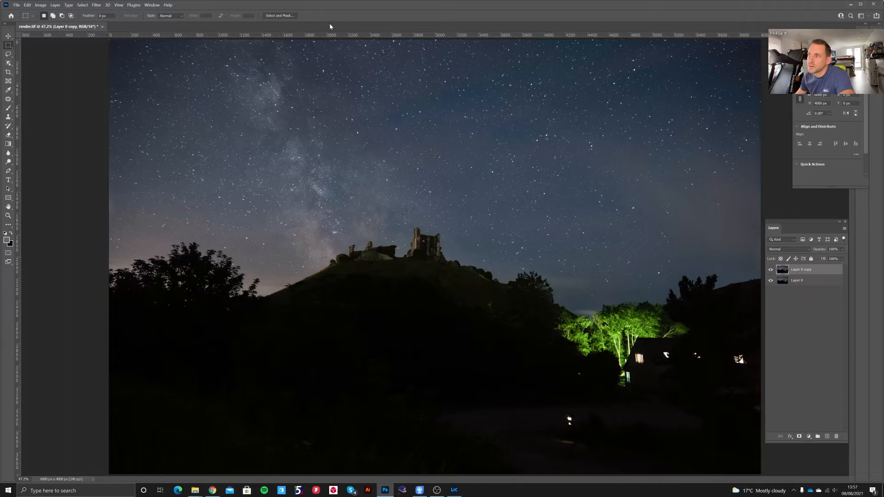
# Use Select > Color Range on the starry sky with Fuzziness raised to 56
pyautogui.click(82, 5)
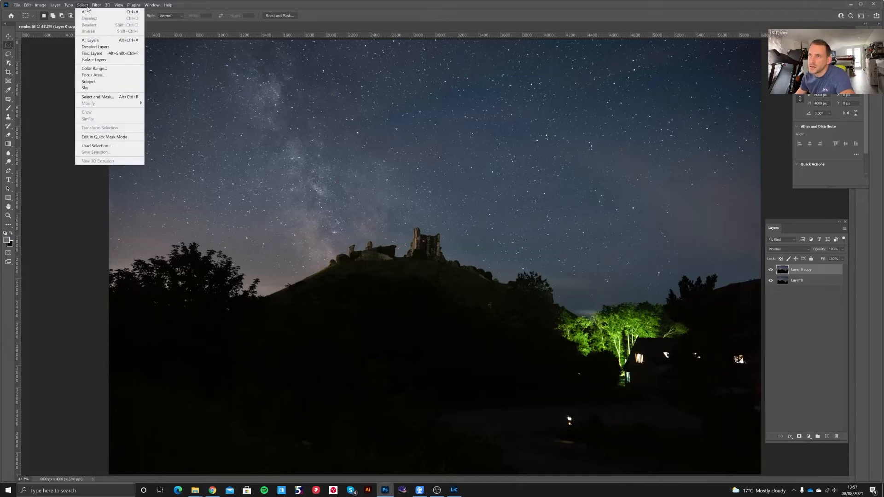
pyautogui.click(93, 68)
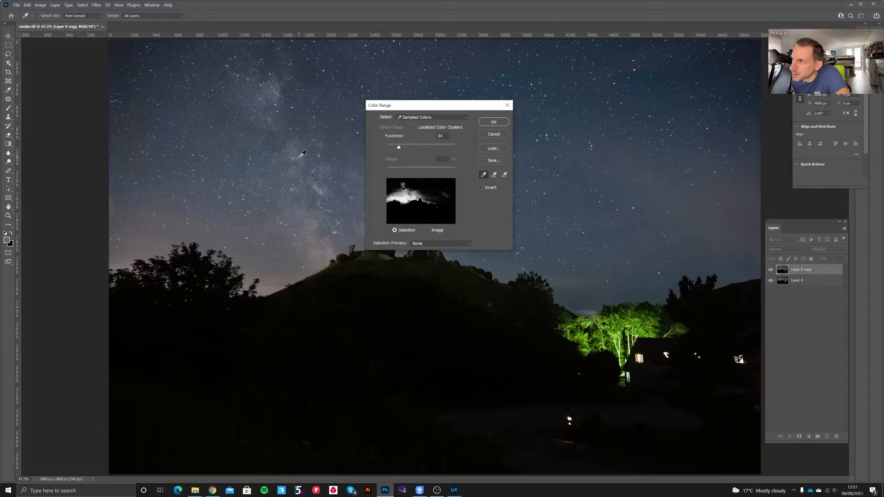
pyautogui.moveTo(397, 146); pyautogui.dragTo(402, 146)
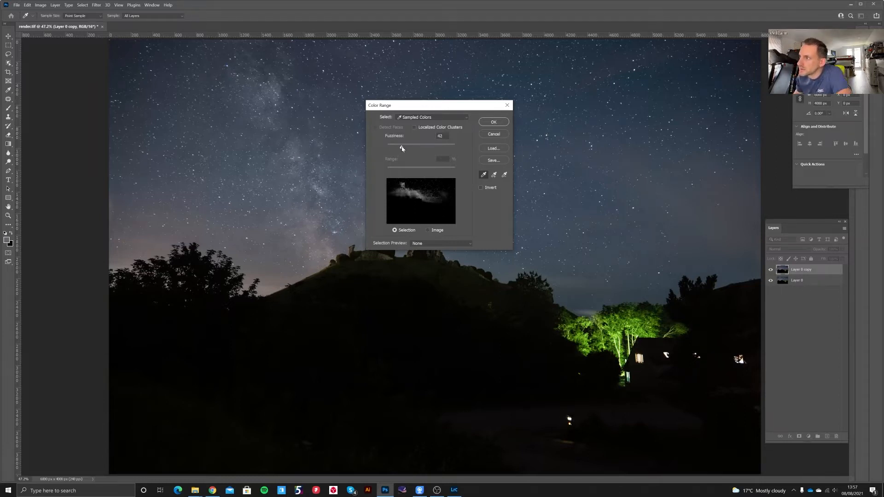
pyautogui.moveTo(402, 144); pyautogui.dragTo(407, 144)
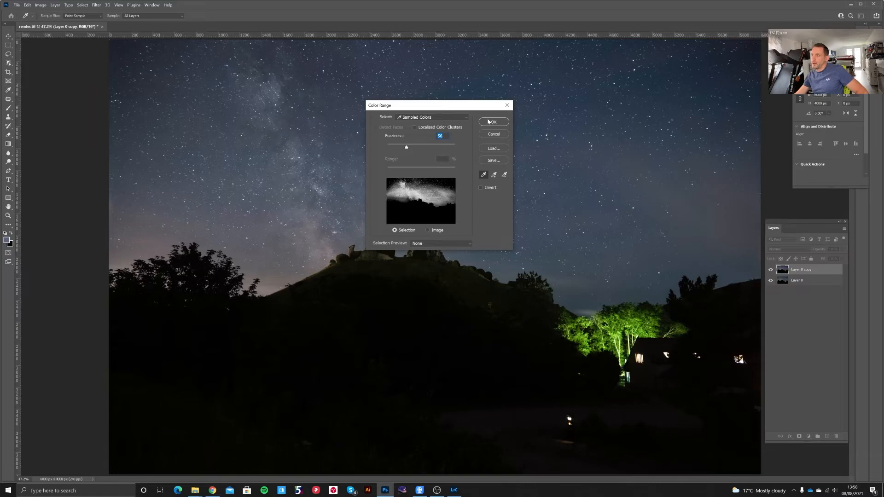
pyautogui.click(493, 121)
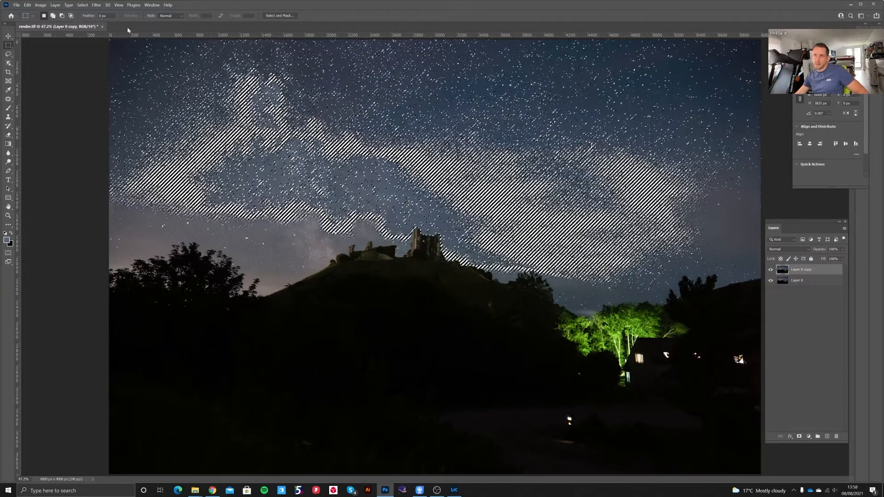
# Expand the colour-range selection by a few pixels, then auto-select the sky above the ruins
pyautogui.click(82, 5)
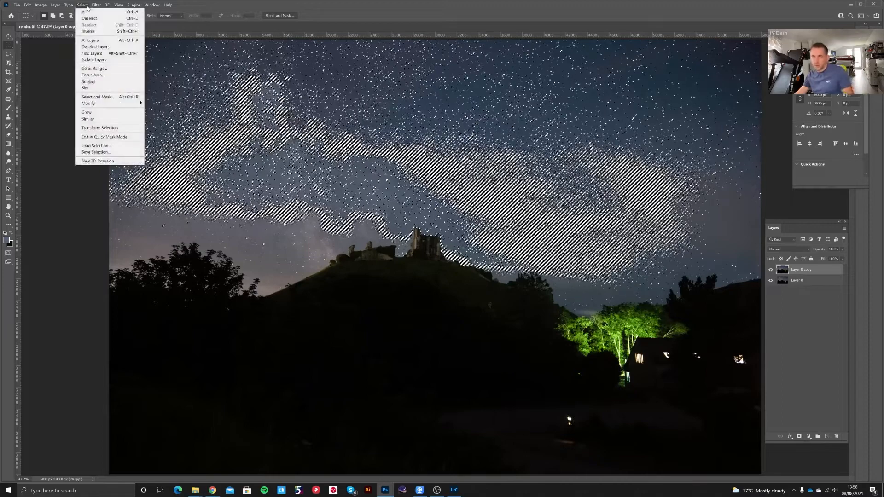
pyautogui.click(88, 104)
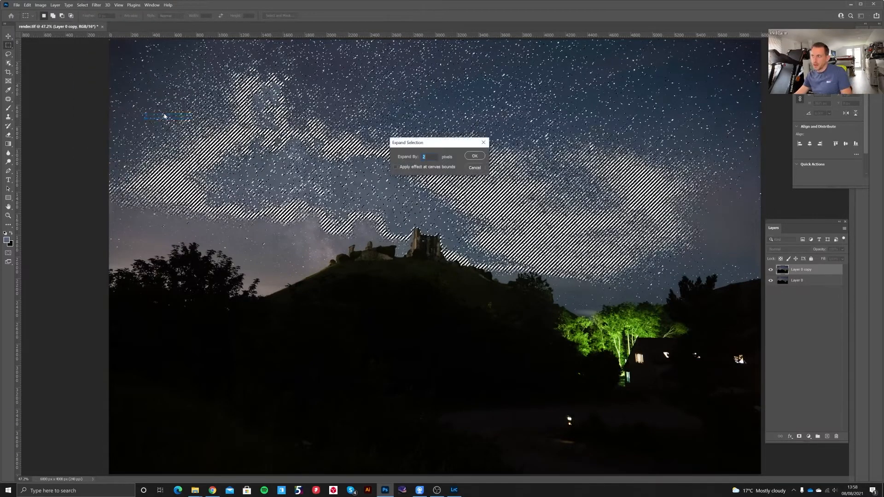
pyautogui.click(474, 156)
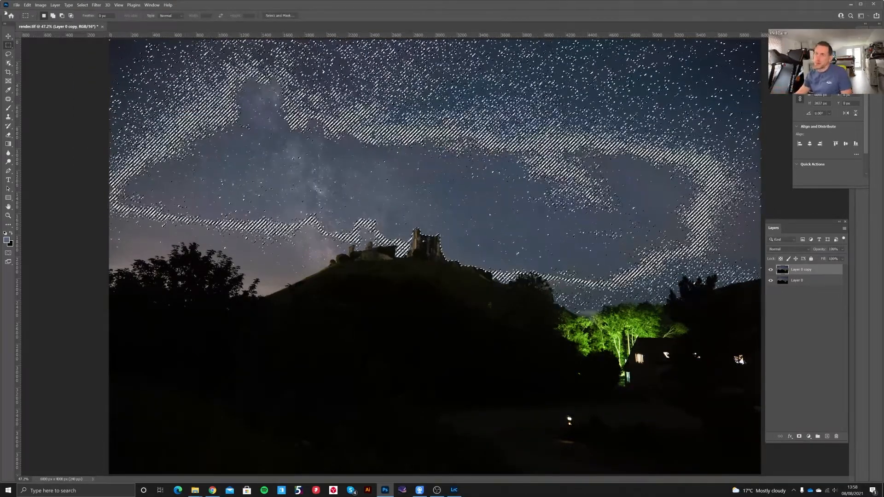
pyautogui.click(82, 4)
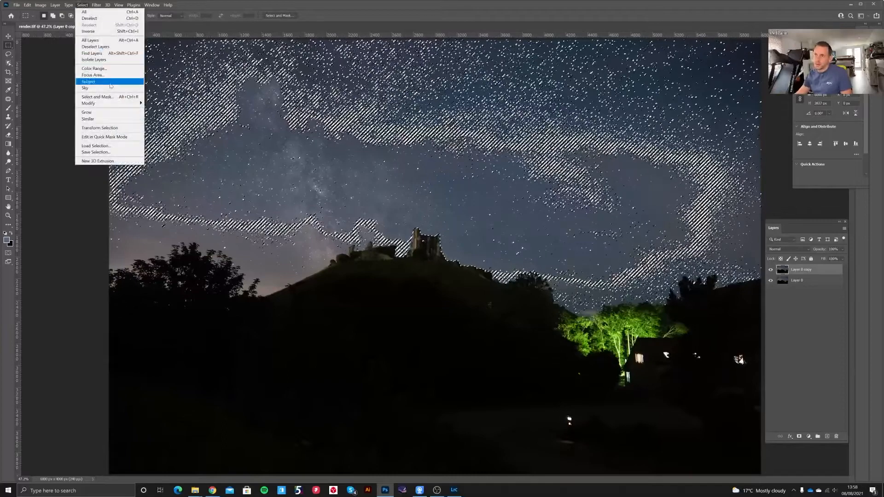
pyautogui.click(88, 81)
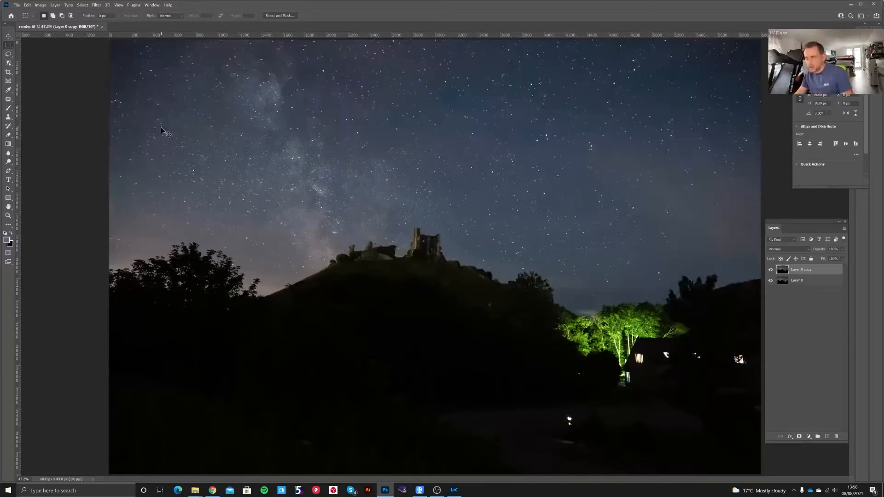
# Shrink the stars with Filter > Other > Minimum at a 4.3-pixel radius
pyautogui.click(96, 5)
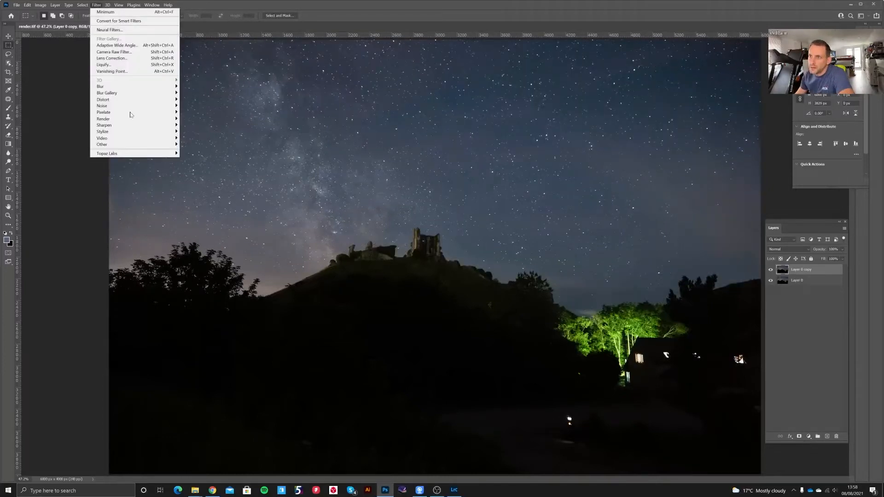
pyautogui.click(300, 196)
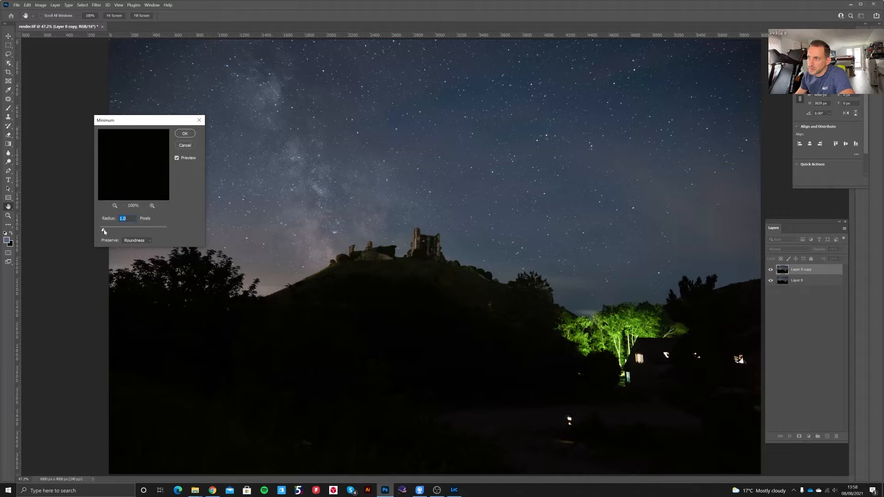
pyautogui.moveTo(103, 230); pyautogui.dragTo(115, 231)
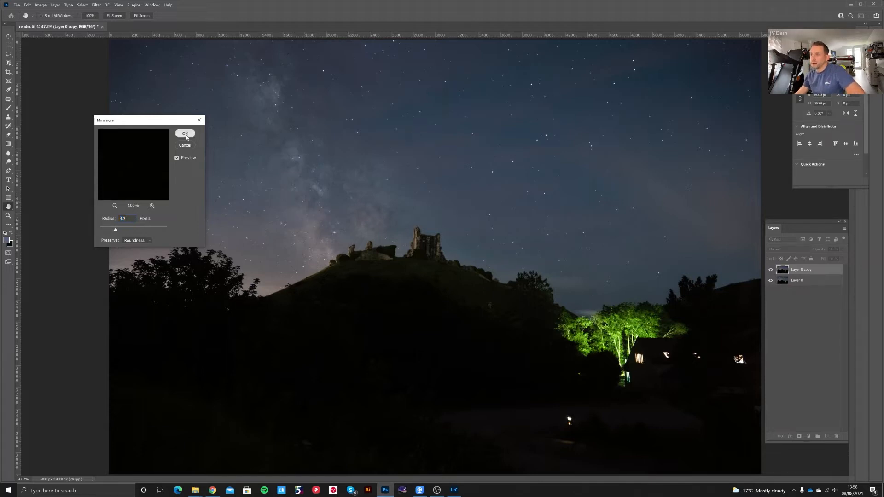
pyautogui.click(185, 134)
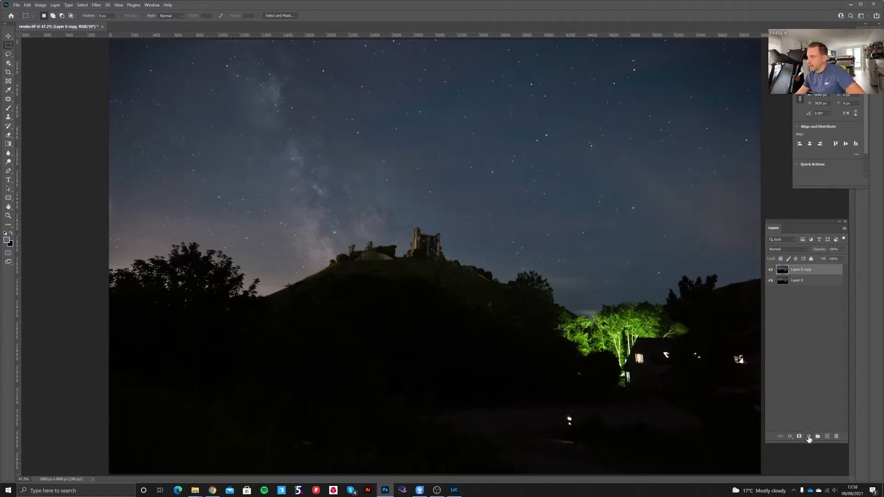
# Add a Curves adjustment layer, adjust the curve from a sky tone, and reselect Layer 0 copy
pyautogui.click(809, 436)
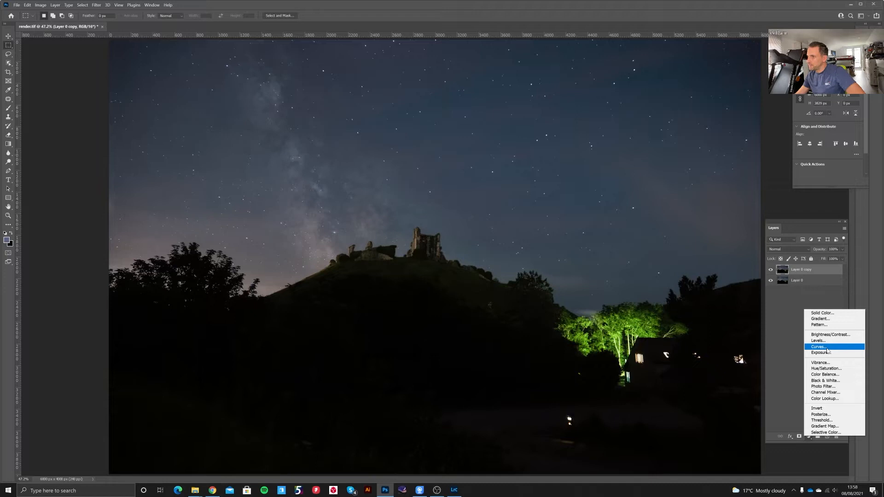
pyautogui.click(817, 346)
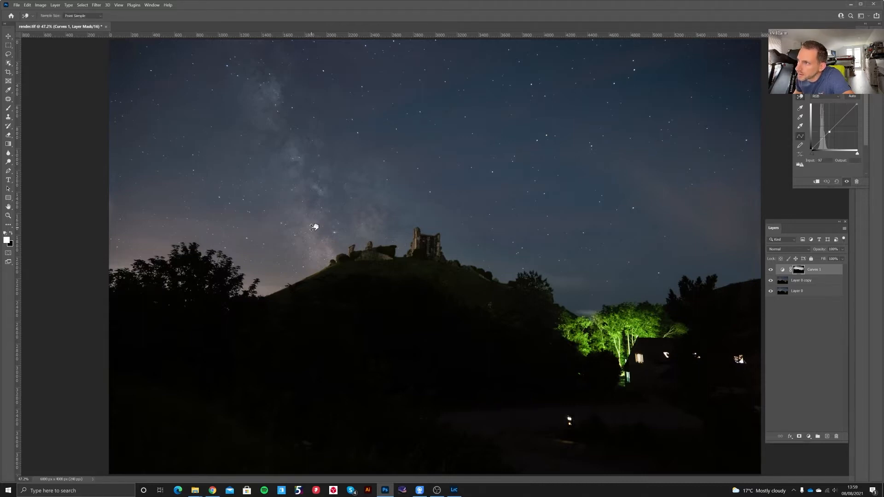
pyautogui.click(82, 5)
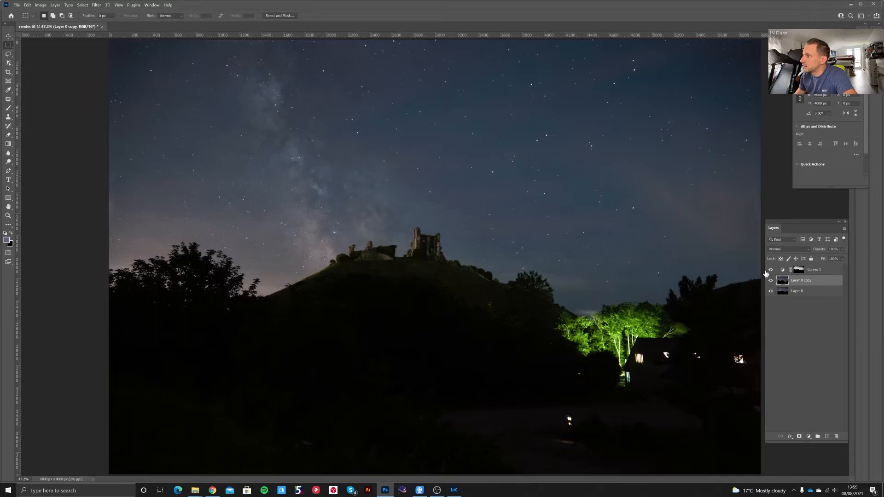
pyautogui.click(82, 4)
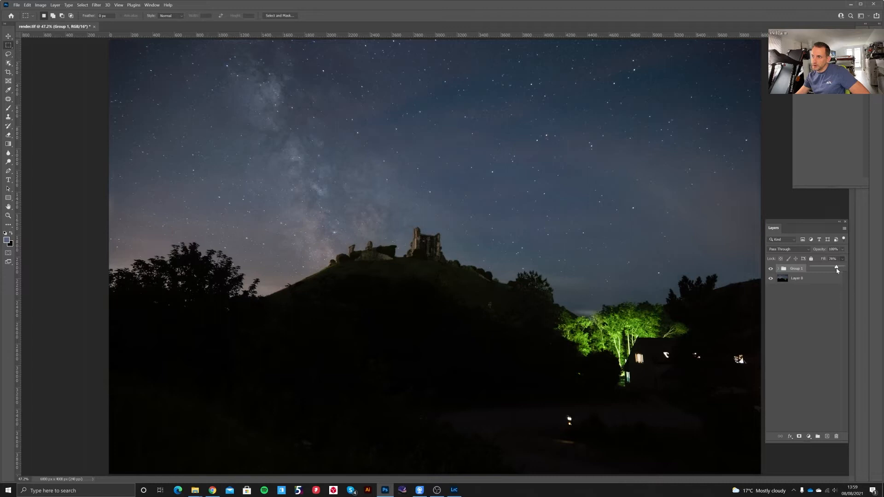
# Lower the star-reduction group's Fill to about 76% in the Layers panel
pyautogui.moveTo(836, 268); pyautogui.dragTo(832, 268)
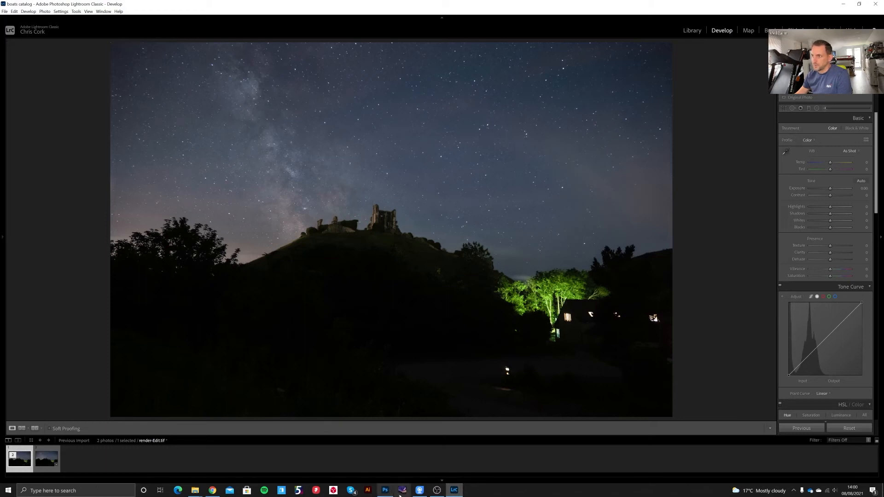
# Compare the original render.tif against render-Edit.tif in the filmstrip
pyautogui.click(46, 457)
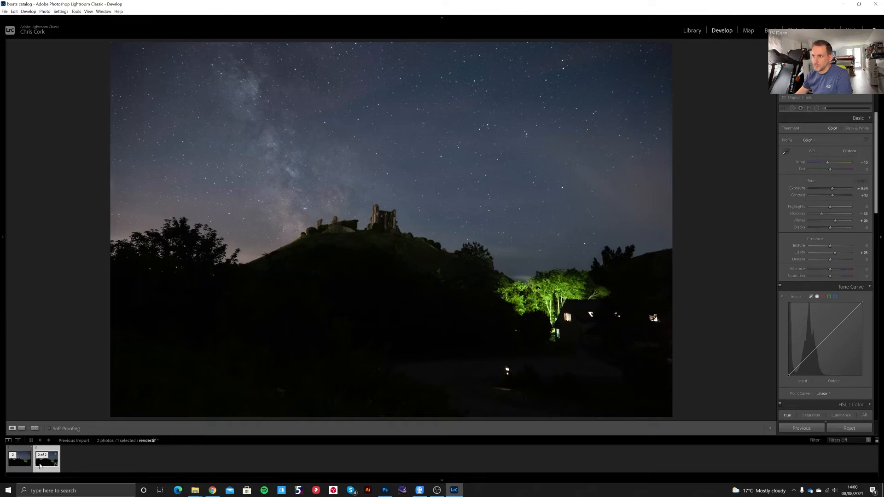
pyautogui.click(19, 458)
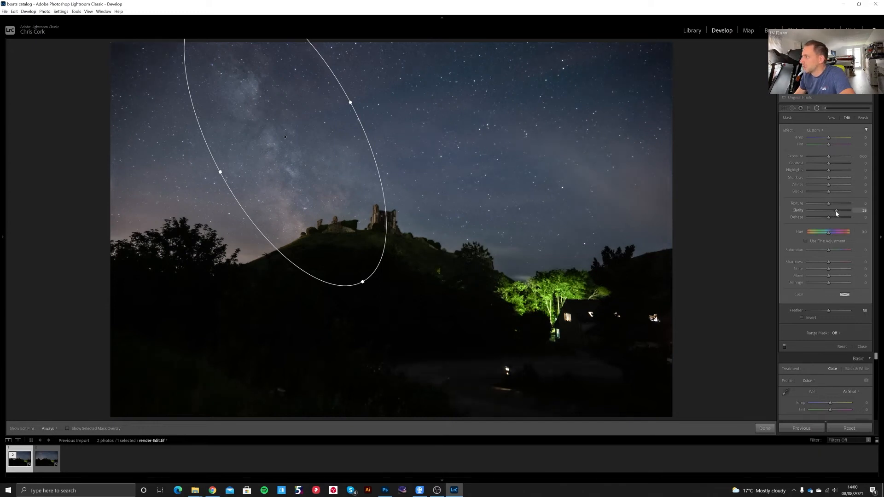
# Invert the Milky Way radial filter, reduce Clarity, set Contrast to 20 and Shadows to about +37
pyautogui.click(803, 317)
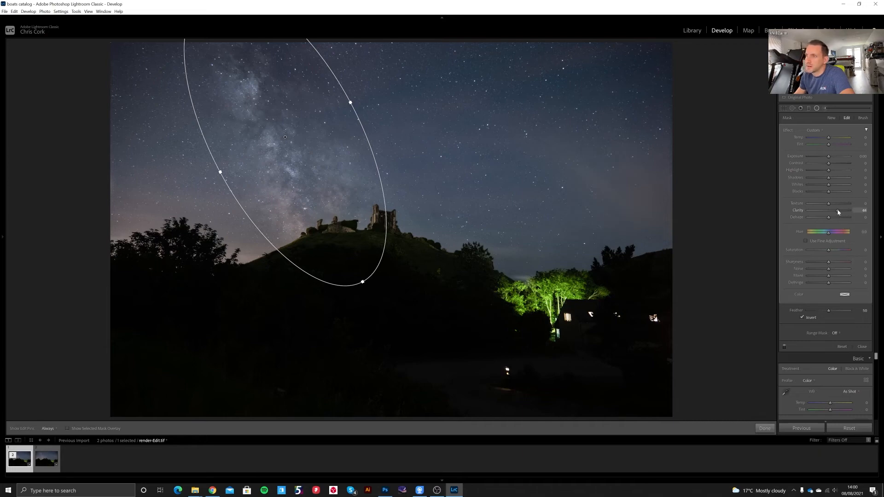
pyautogui.moveTo(845, 215); pyautogui.dragTo(828, 218)
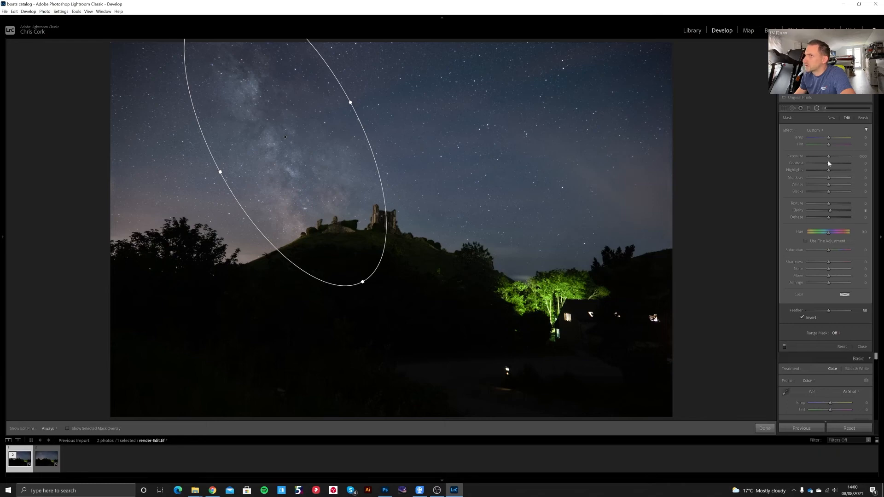
pyautogui.moveTo(828, 170); pyautogui.dragTo(837, 170)
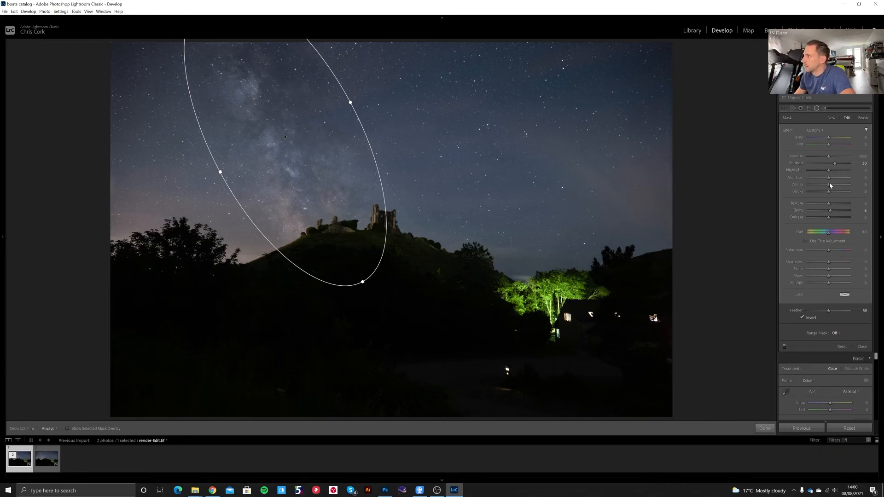
pyautogui.moveTo(840, 185); pyautogui.dragTo(821, 184)
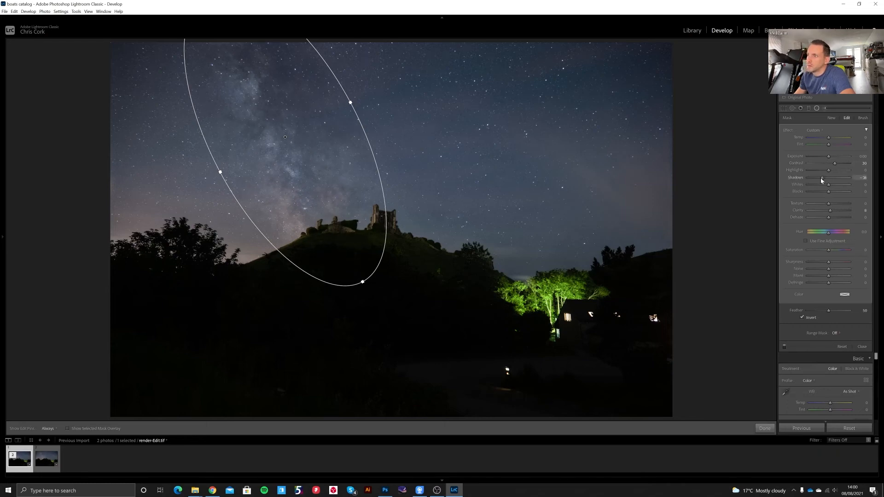
pyautogui.moveTo(822, 178); pyautogui.dragTo(819, 178)
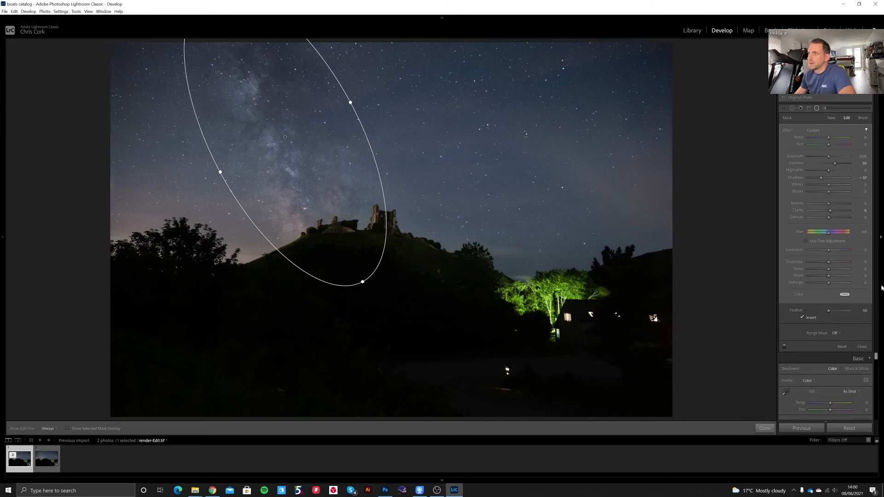